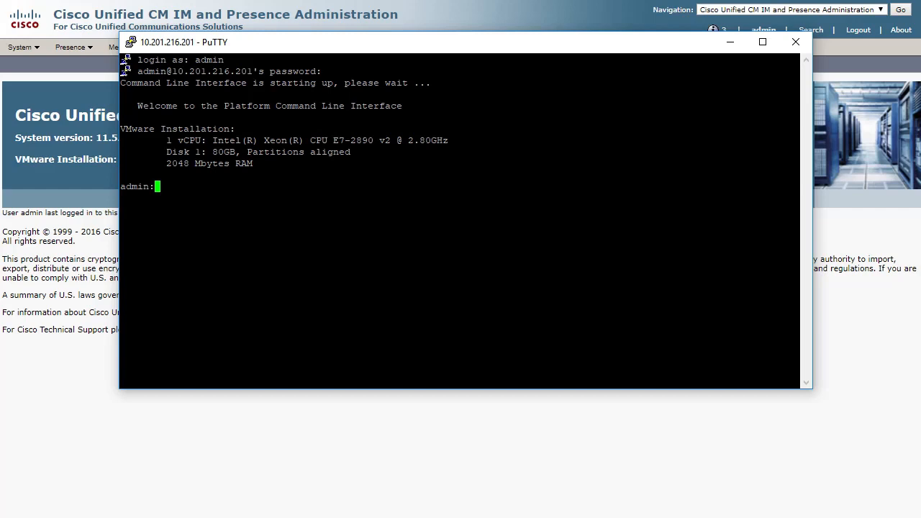
pyautogui.moveTo(443, 314)
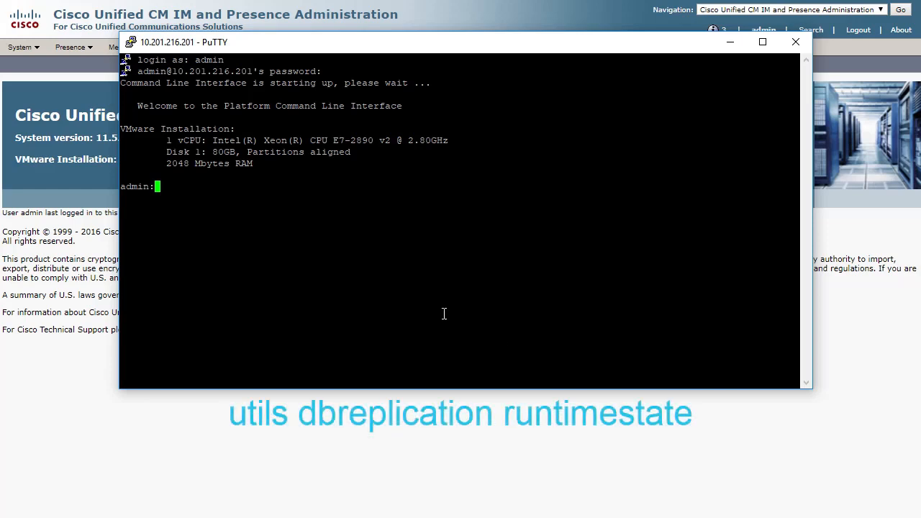
# Run 'utils dbreplication runtimestate' to show both servers at Setup Completed
pyautogui.write('utils dbrepli')
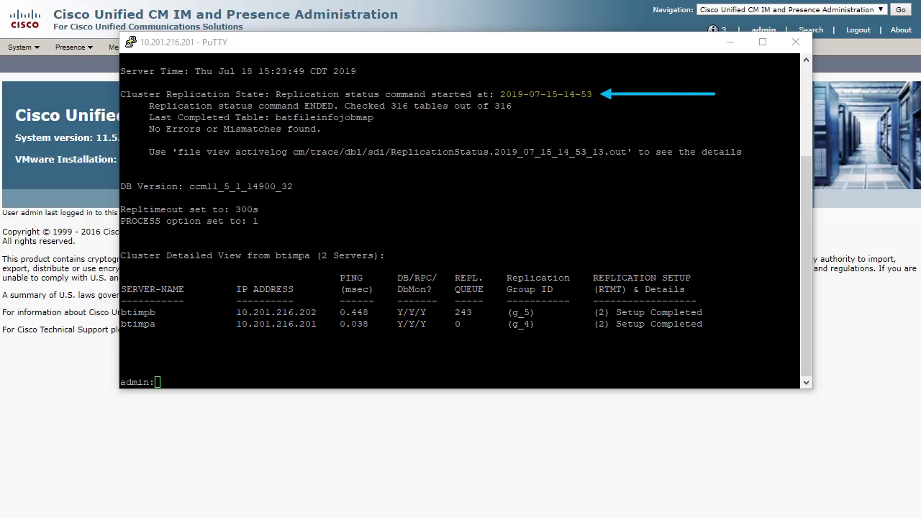
pyautogui.moveTo(302, 392)
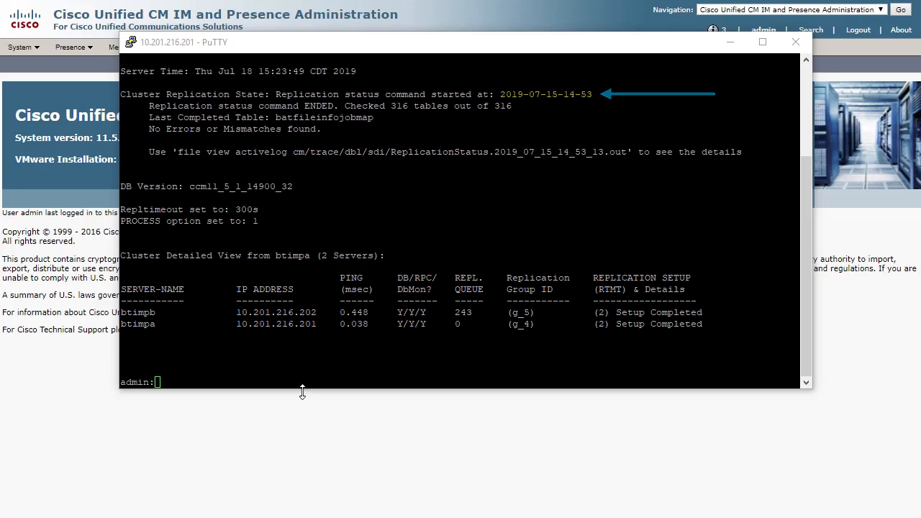
# Run 'utils dbreplication status' and copy the suggested 'file view activelog' command for the report
pyautogui.write('utils')
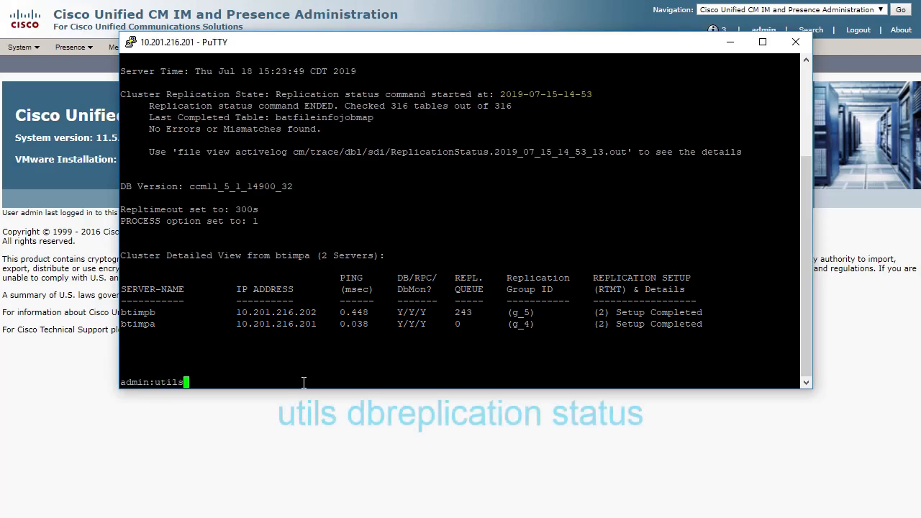
pyautogui.write('dbreplication status')
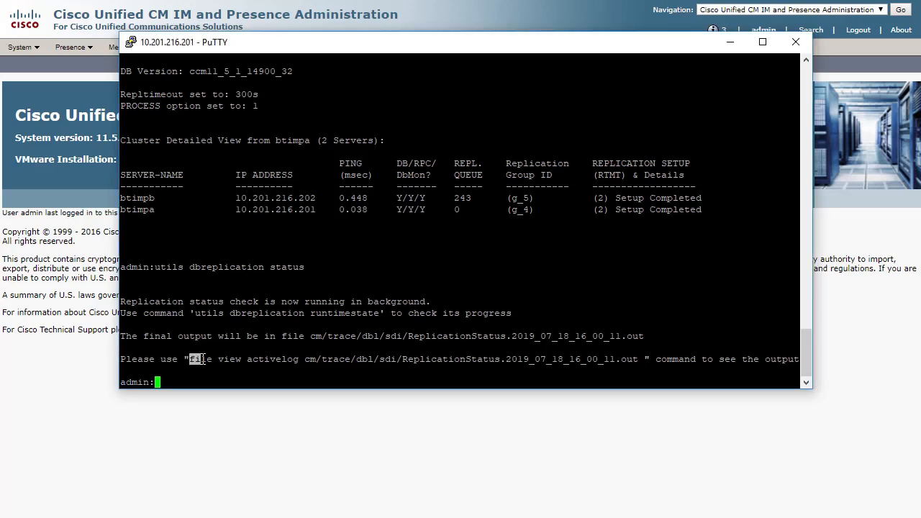
pyautogui.moveTo(189, 359); pyautogui.dragTo(637, 359)
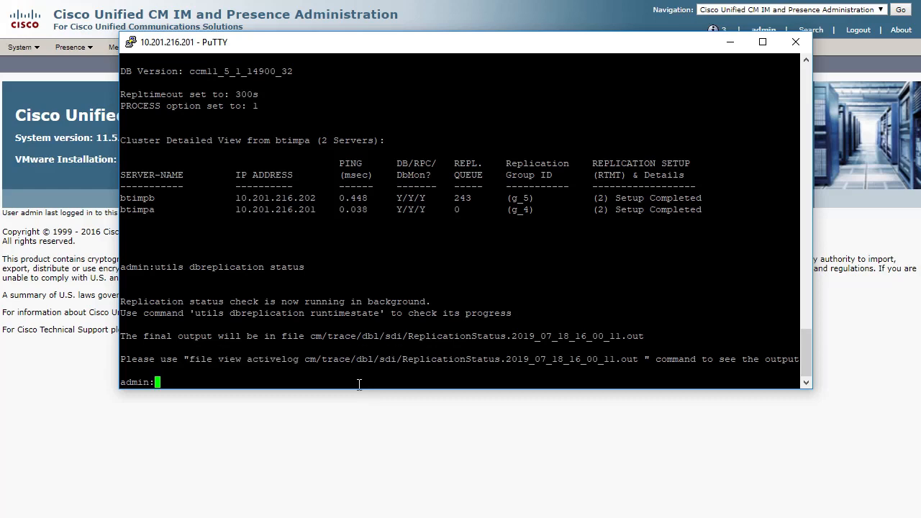
# View the ReplicationStatus.2019_07_18_16_00_11.out report via 'file view activelog', then answer n to cancel fetching it
pyautogui.write('file view activelog cm/trace/dbl/sdi/ReplicationStatus.2019_07_18_16_00_11.out')
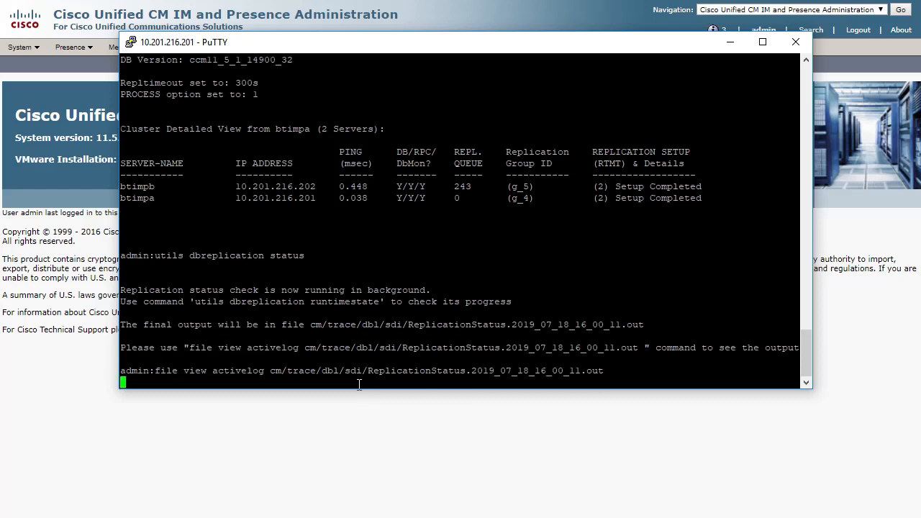
pyautogui.press('Return')
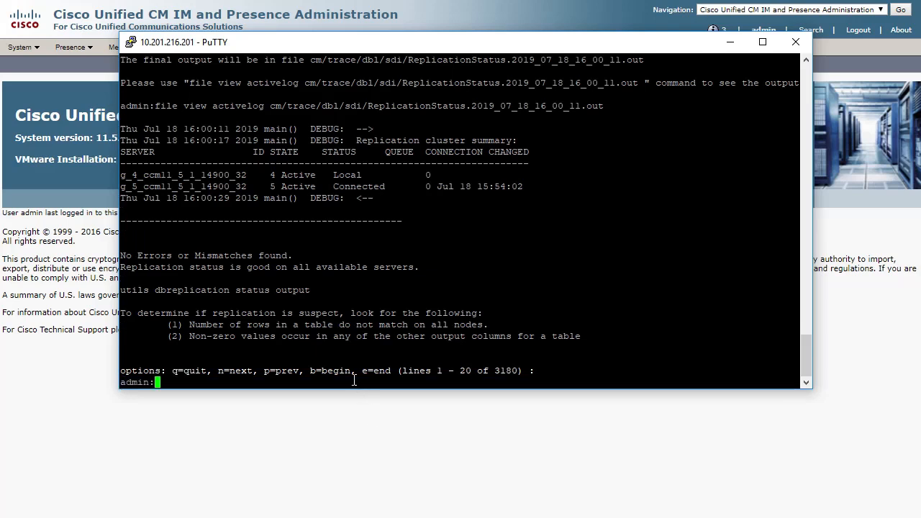
pyautogui.write('file view activelog cm/trace/dbl/sdi/ReplicationStatus.2019_07_18_16_00_11.out')
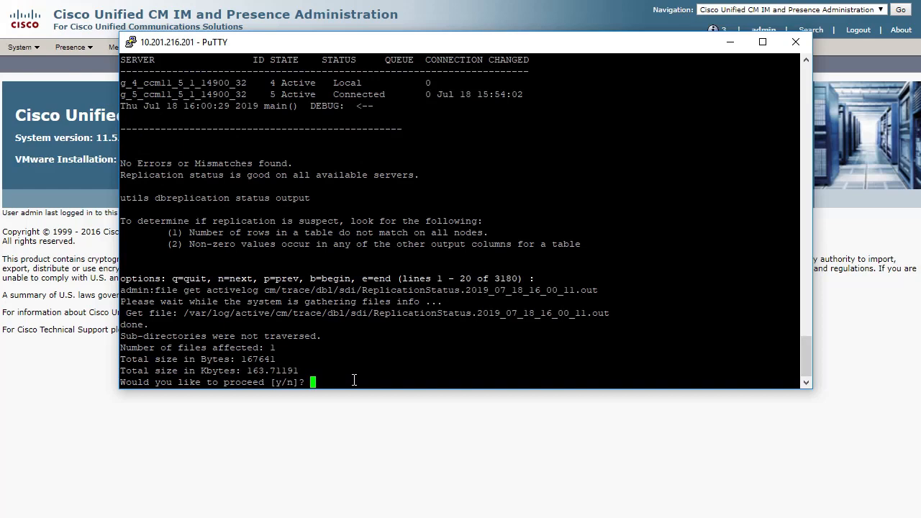
pyautogui.write('n')
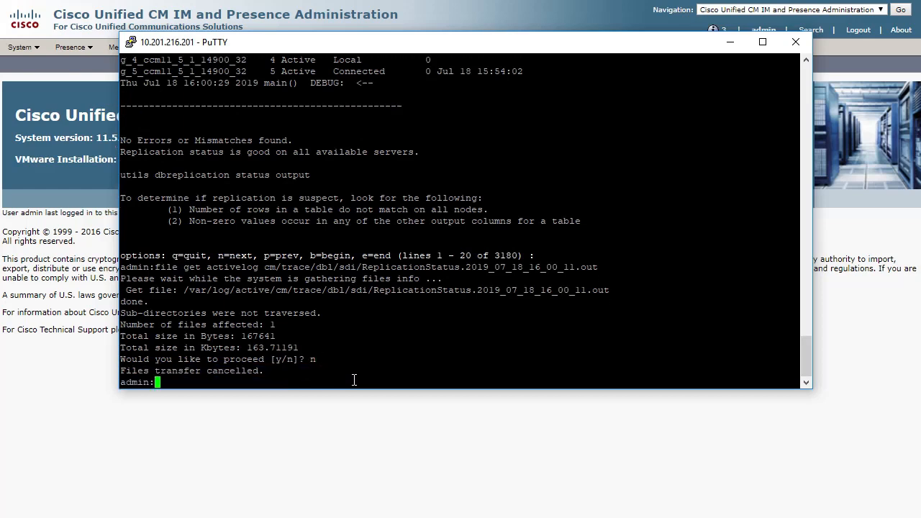
pyautogui.moveTo(331, 373)
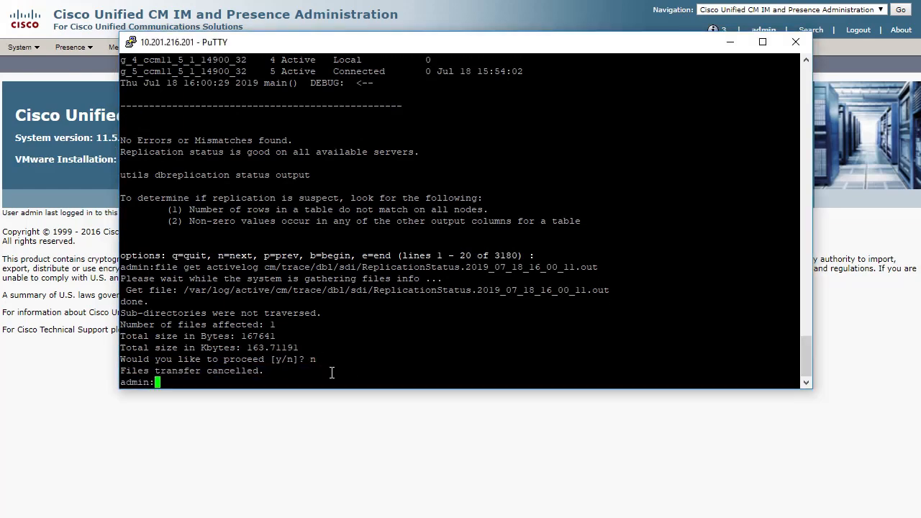
pyautogui.write('utils dbreplication runtimestate')
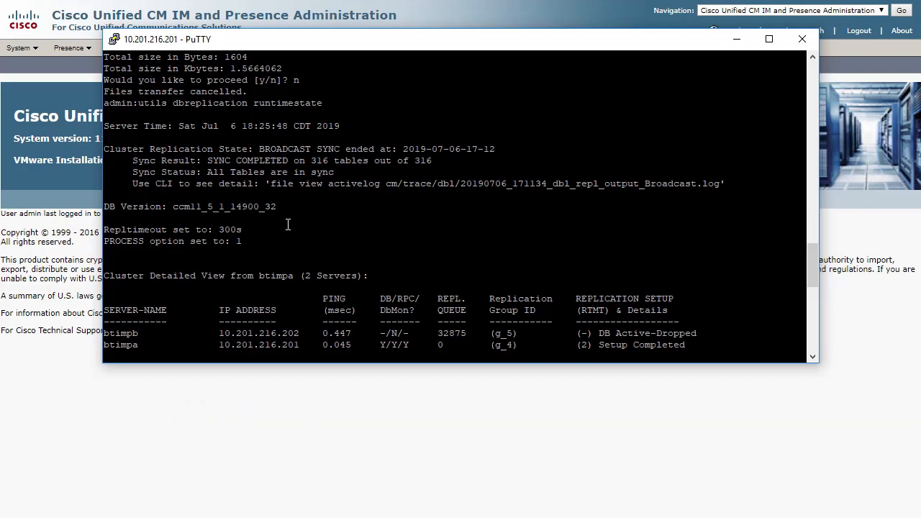
pyautogui.moveTo(594, 302)
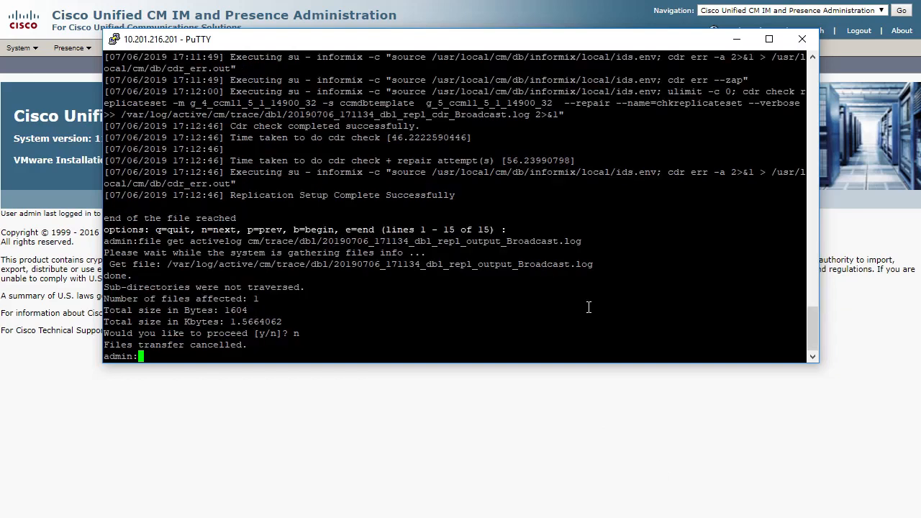
# Begin typing a utils command at the admin prompt of the 10.201.216.202 session
pyautogui.write('utils n')
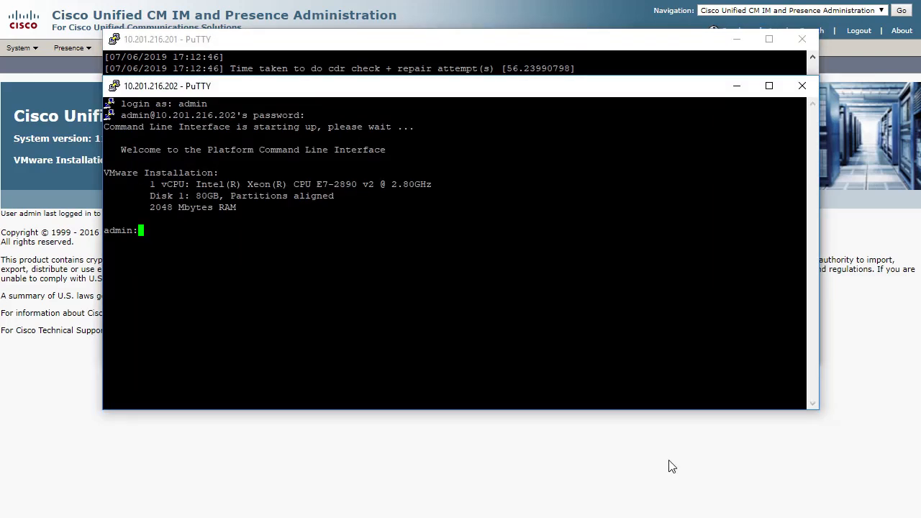
# Run 'utils network connectivity' between btimpa and btimpb, then enter 'utils diagnose test' on the 202 node
pyautogui.write('utils network connectivity btimpa')
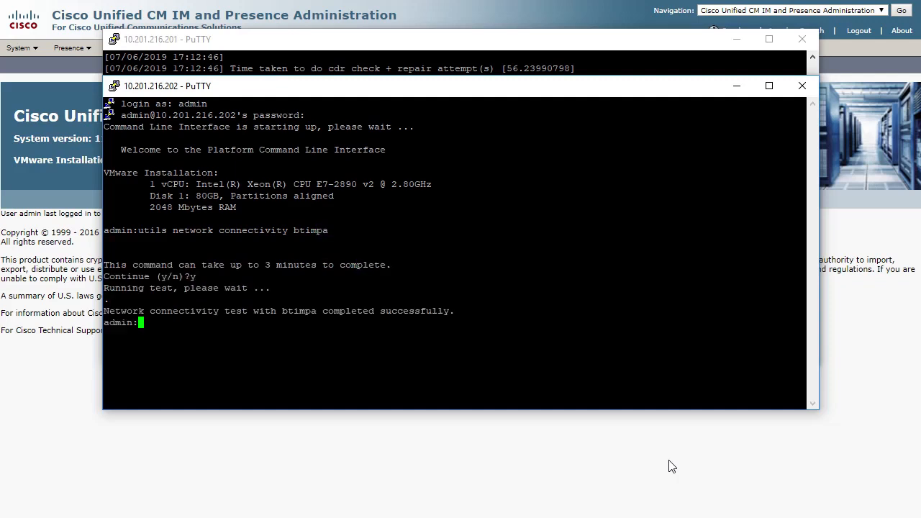
pyautogui.moveTo(658, 441)
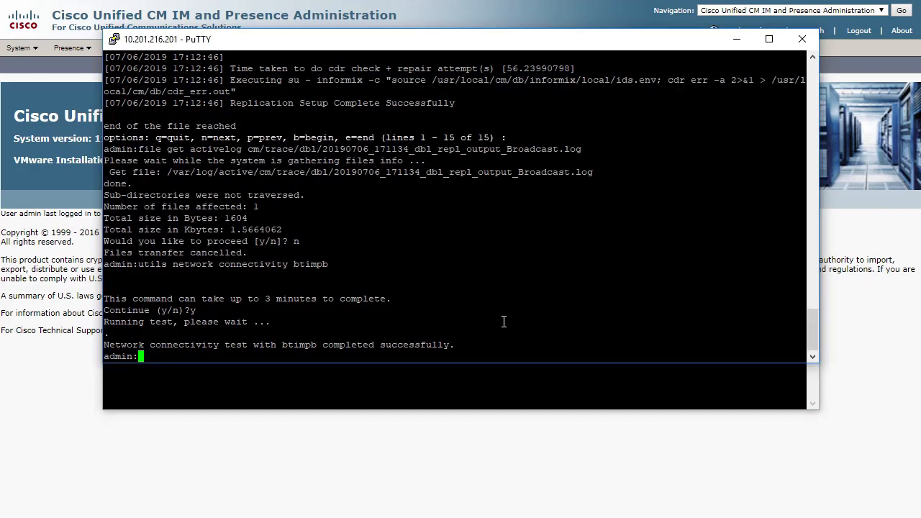
pyautogui.write('utils diagnose test')
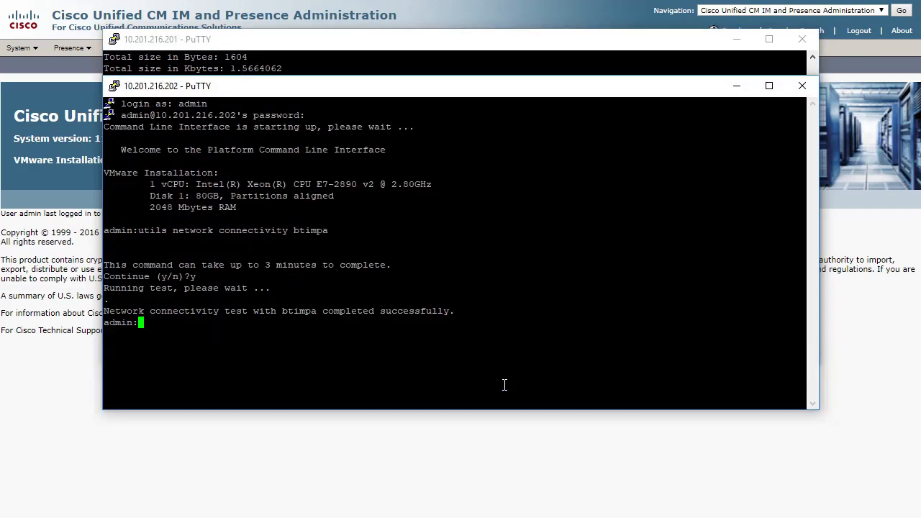
pyautogui.write('utils diagnose test')
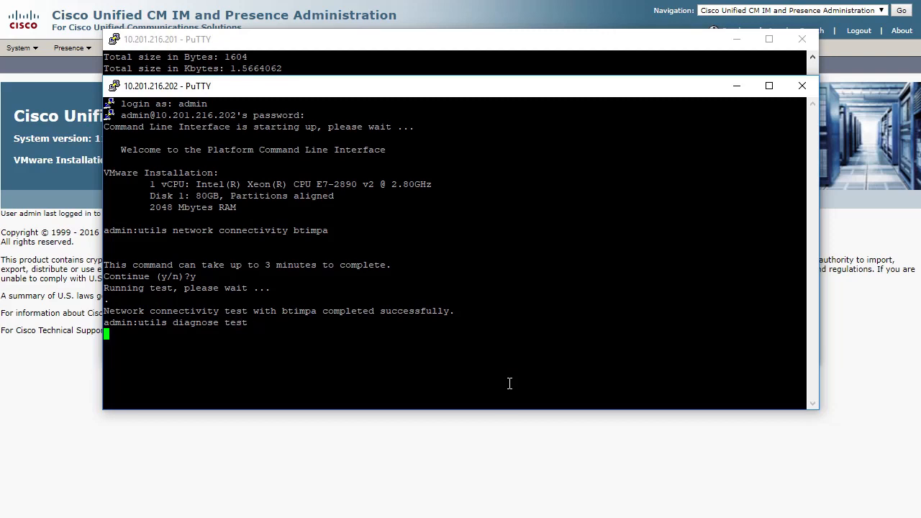